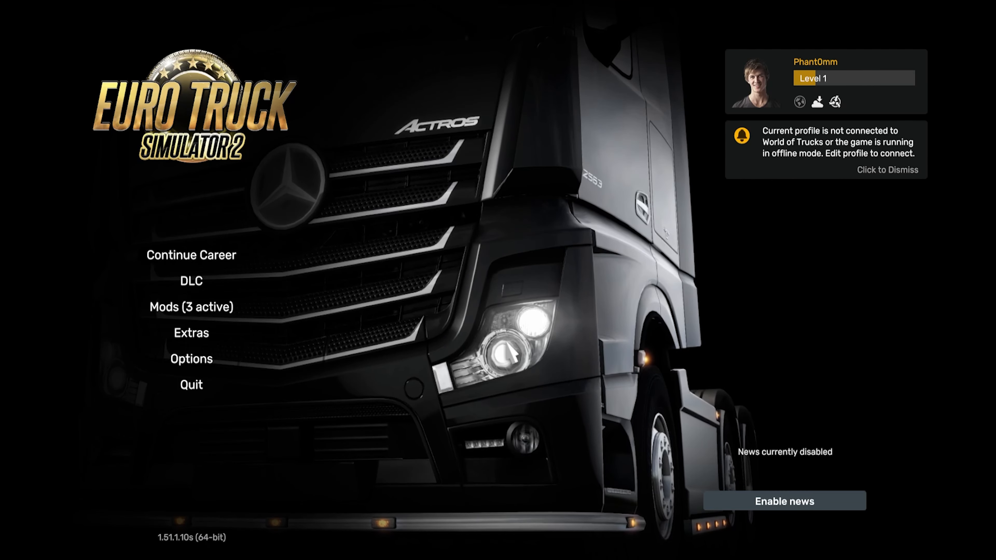
mouse_move(191, 307)
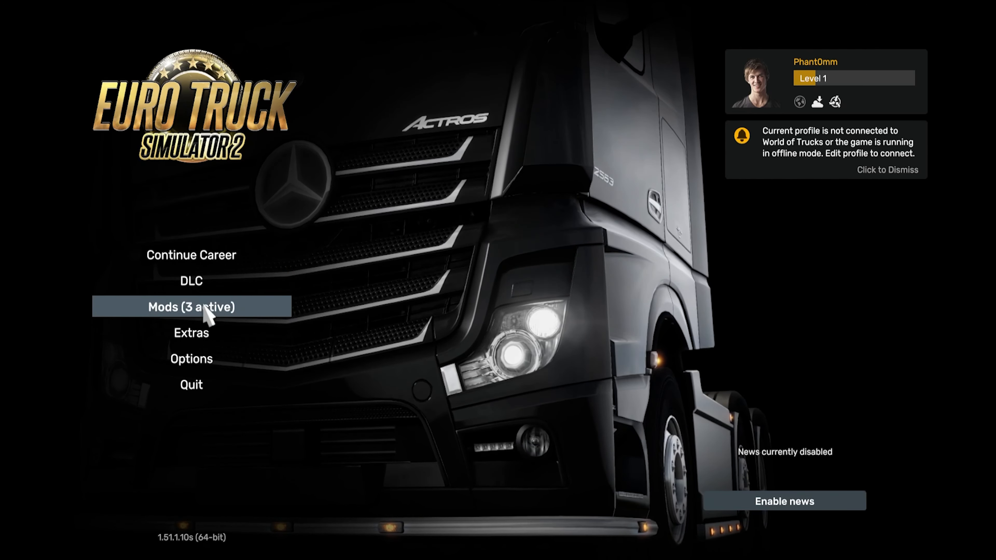
Go into the Mods manager (3 active) to export the server packages.
click(191, 306)
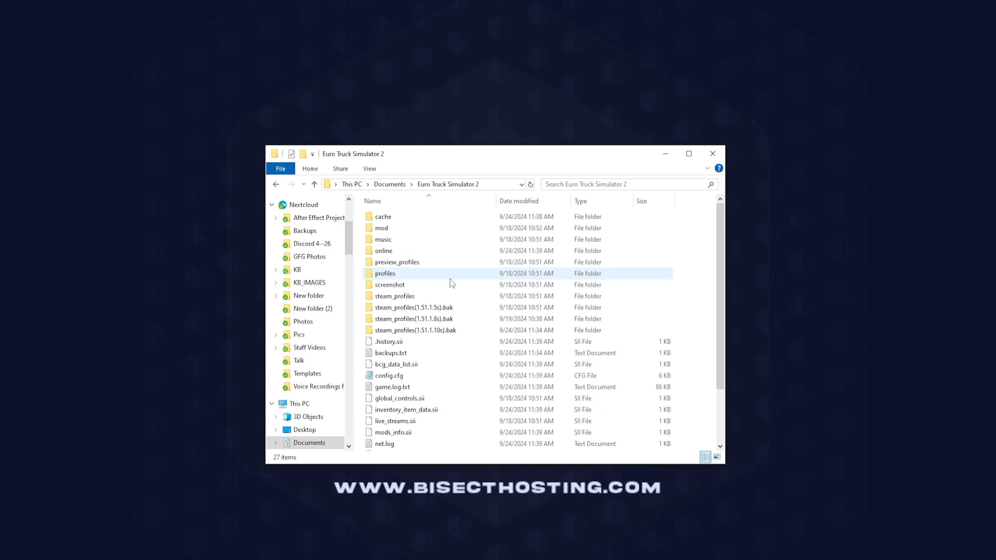
Select server_packages.dat and server_packages.sii together for upload.
click(413, 319)
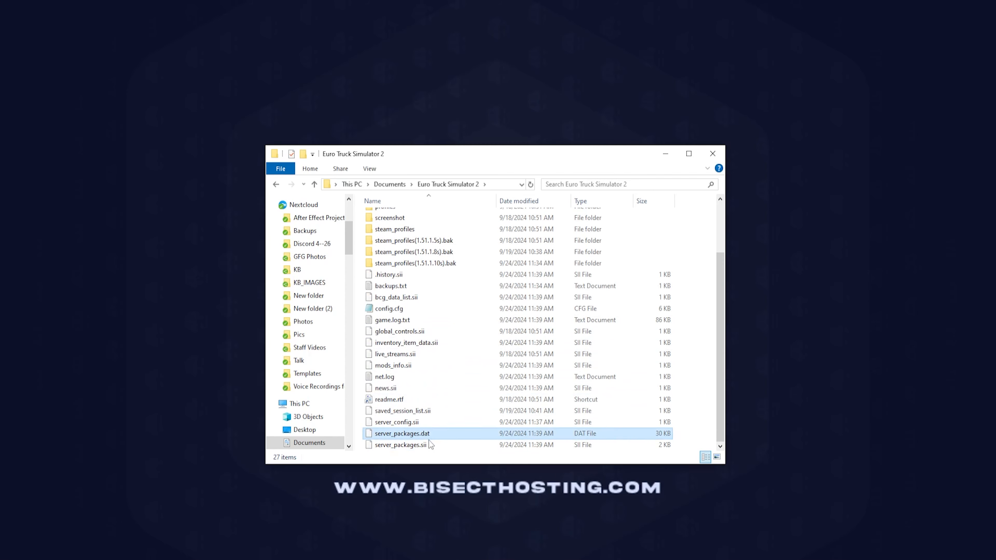
click(400, 445)
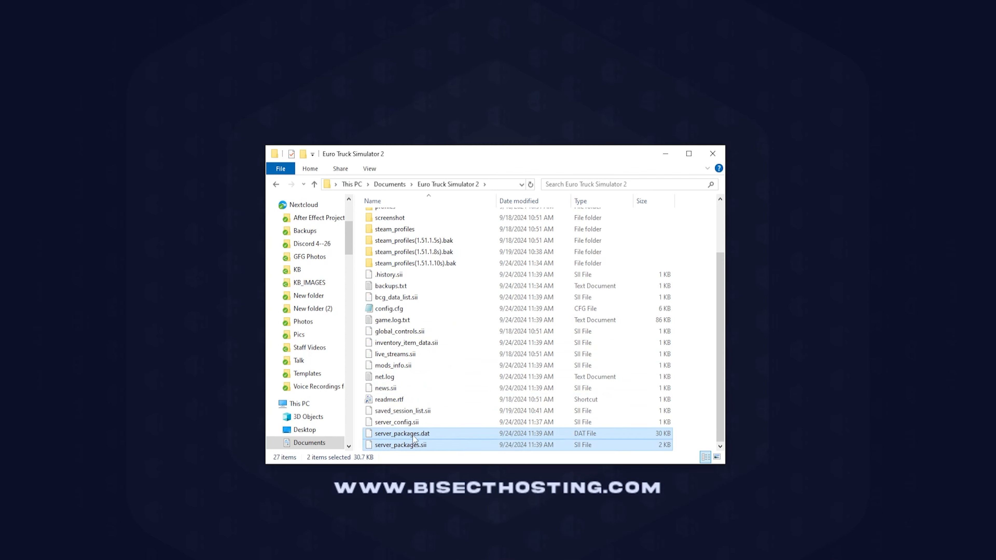
mouse_move(410, 433)
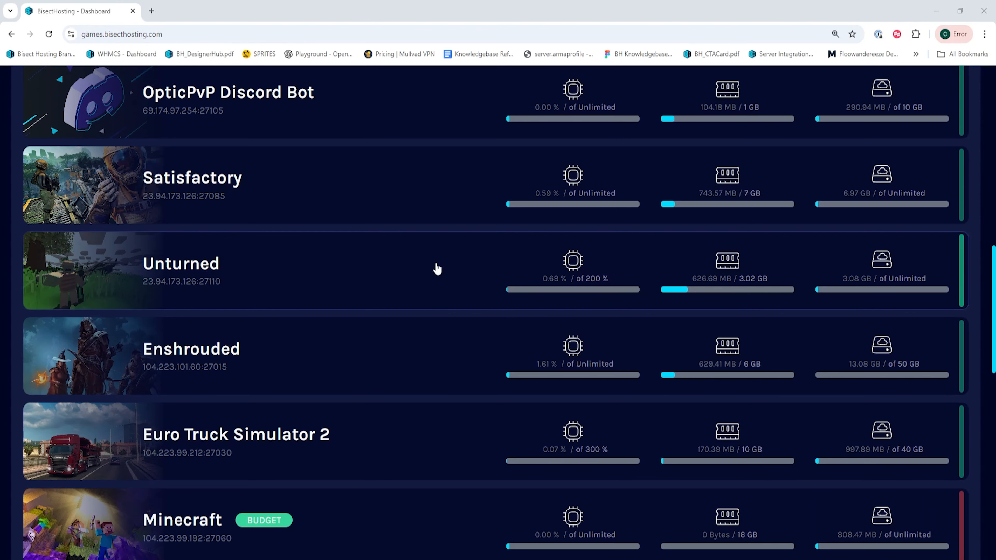
mouse_move(199, 451)
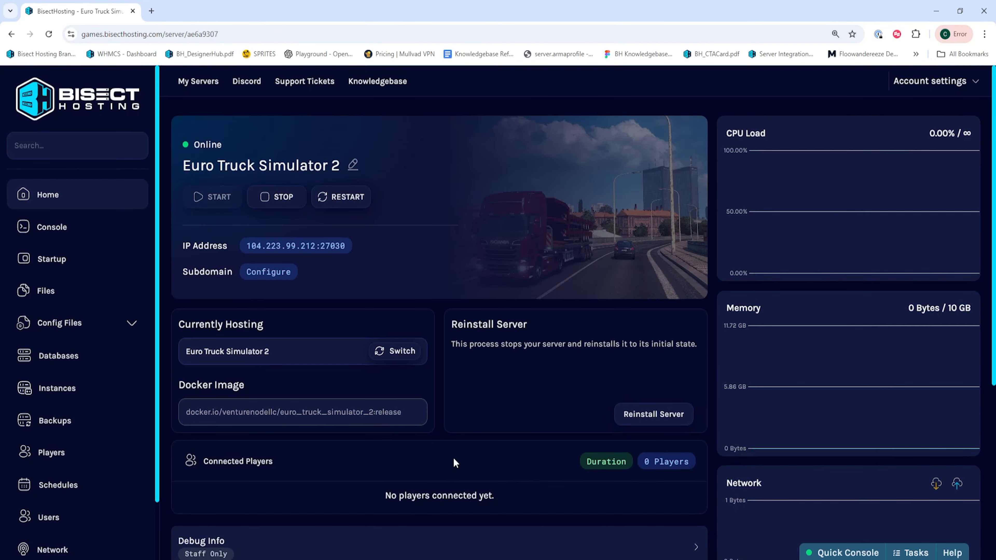
Stop the Euro Truck Simulator 2 server and kill it so it goes offline.
click(277, 196)
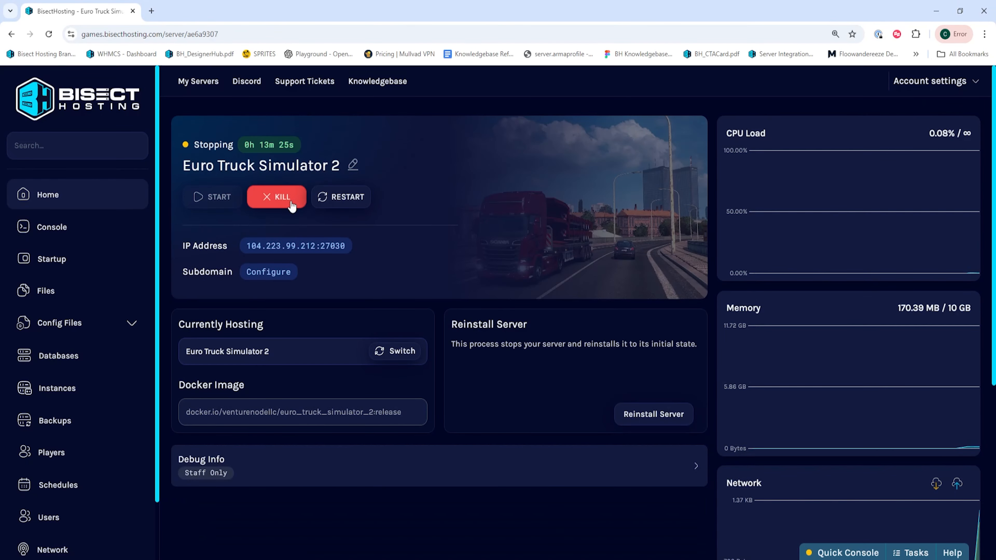
click(277, 197)
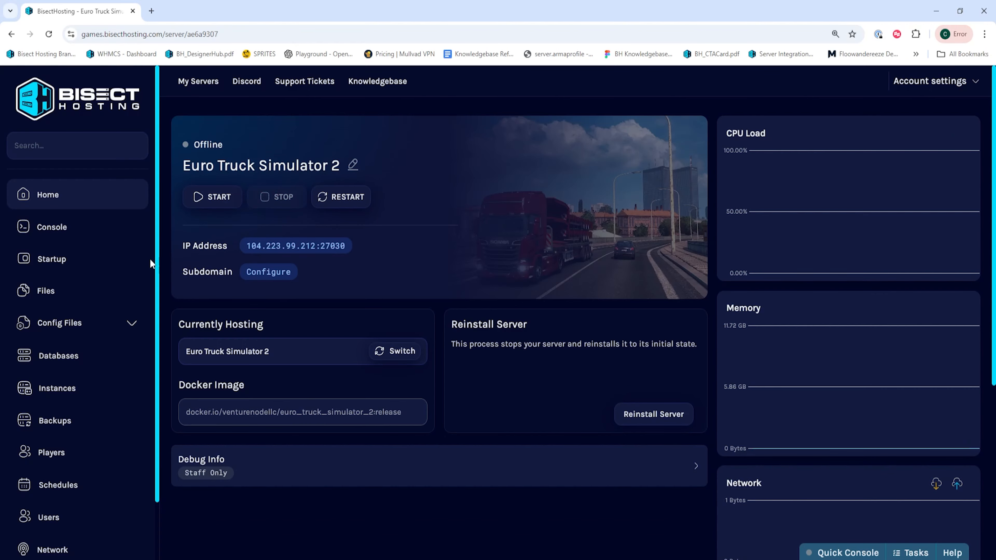
Delete the old server_packages.dat and server_packages.sii from the server's Files.
click(46, 291)
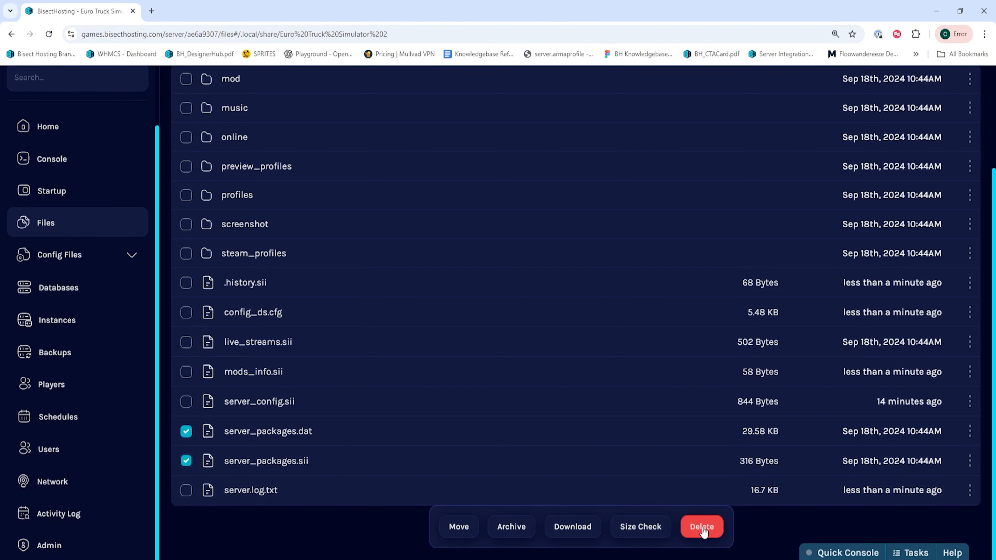
click(702, 526)
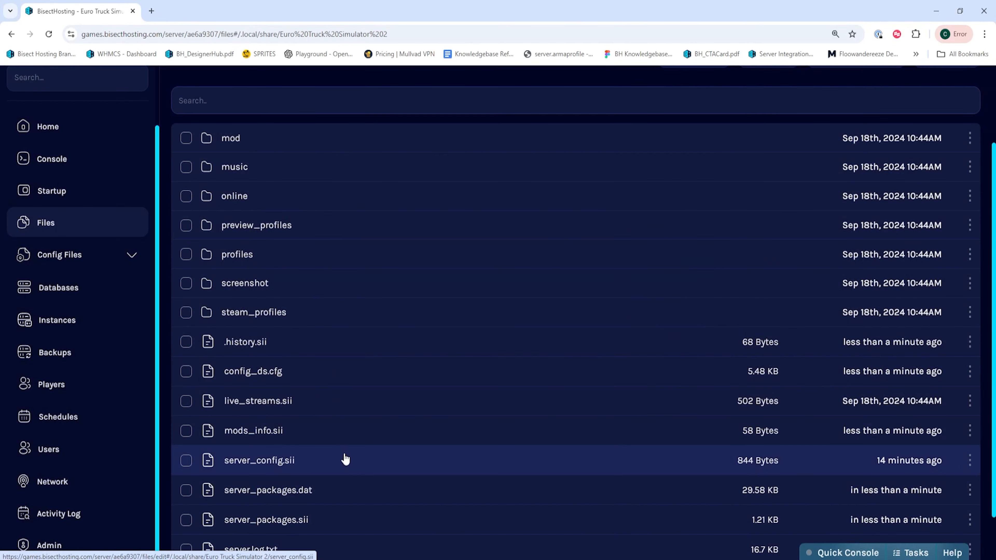
With the new package files uploaded, return to the server's Home overview.
scroll(down, 3)
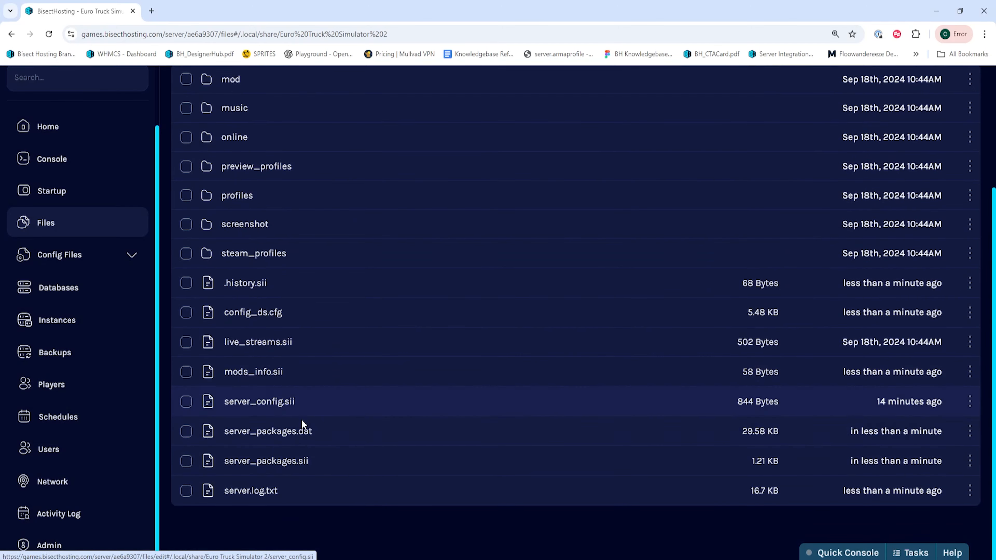
click(48, 126)
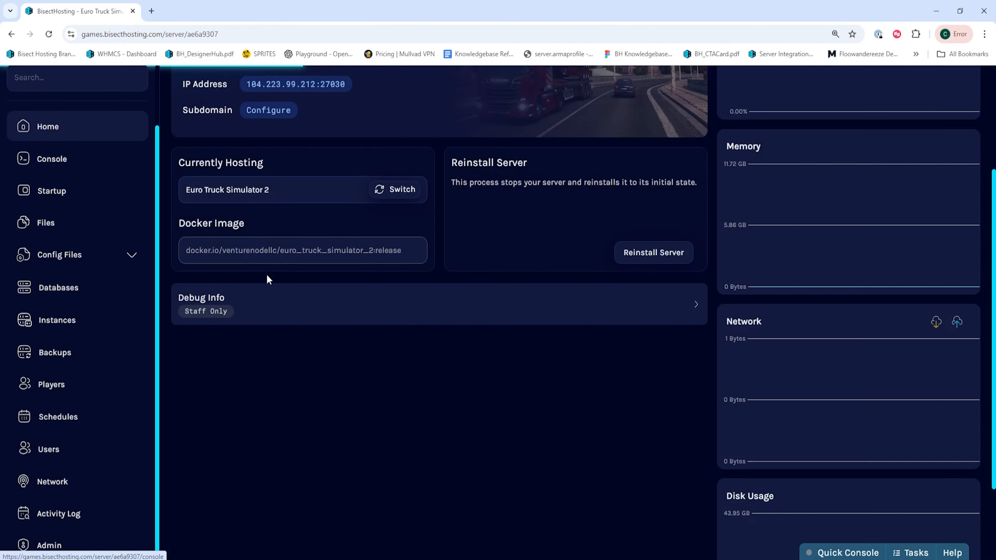